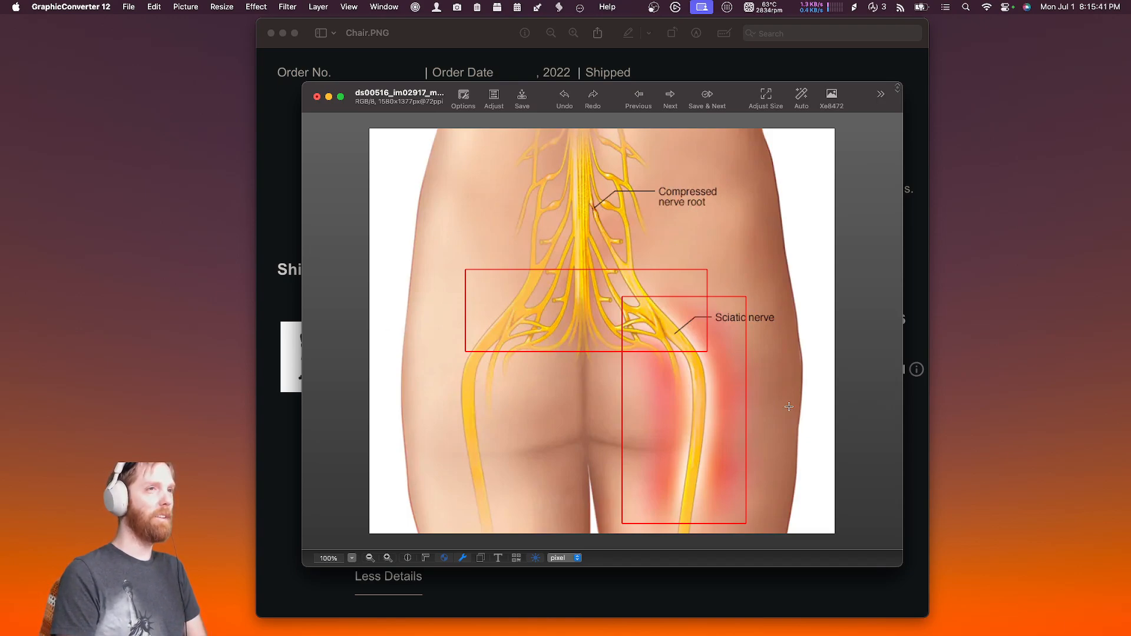
mouse_move(871, 443)
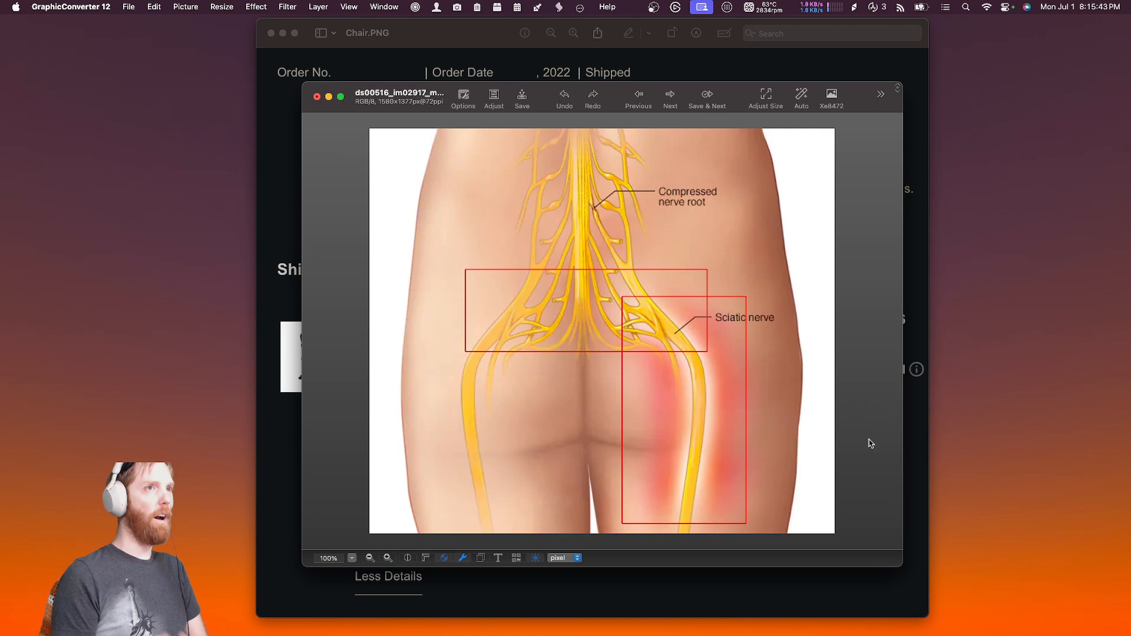
mouse_move(859, 460)
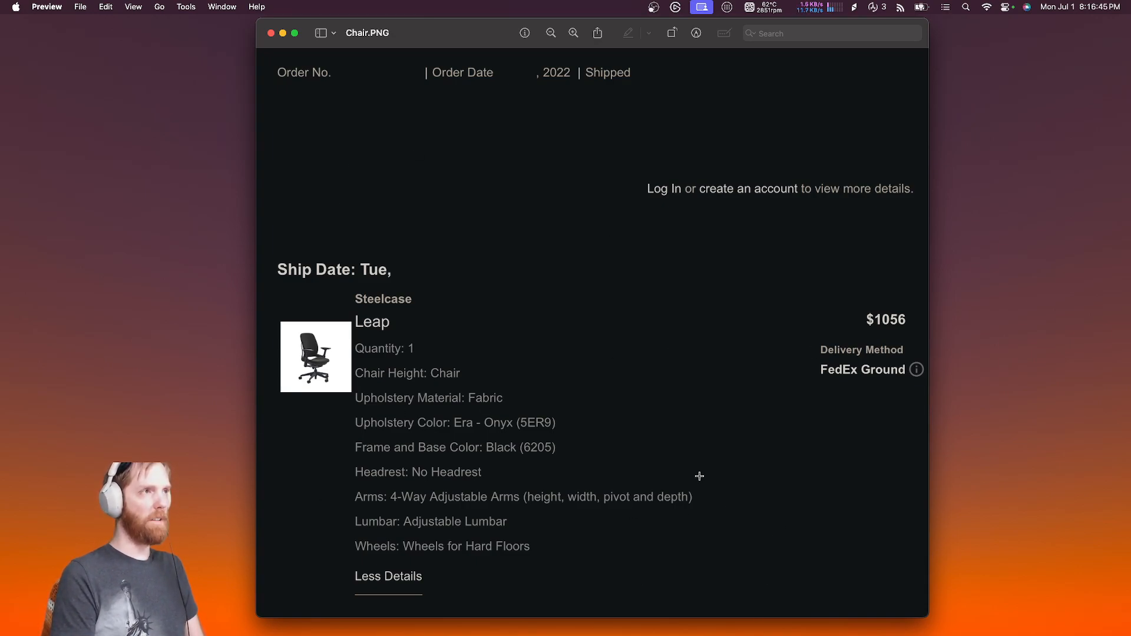
mouse_move(727, 409)
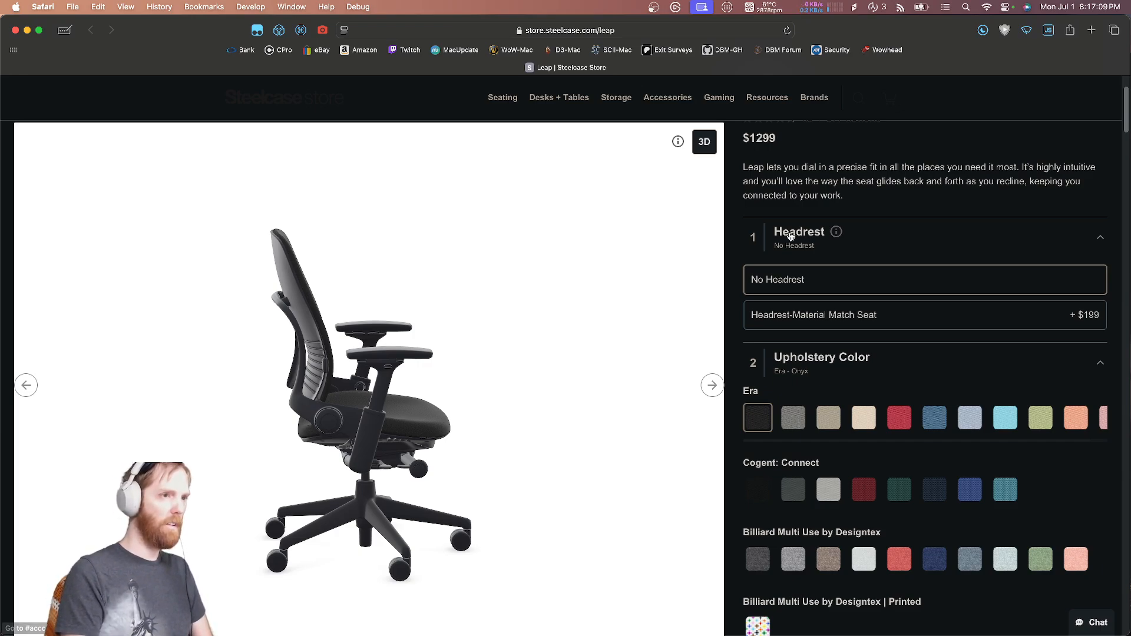
mouse_move(733, 242)
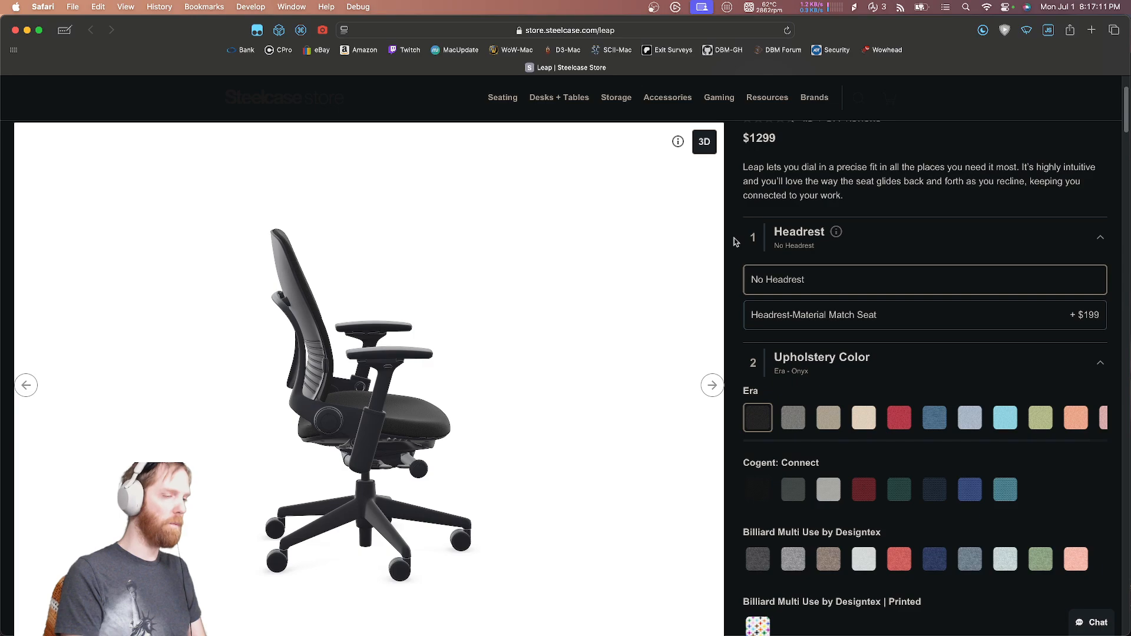
Step: Scroll the Leap configurator down to the wheels option and choose Wheels for Hard Floors (+$21)
scroll(down, 3)
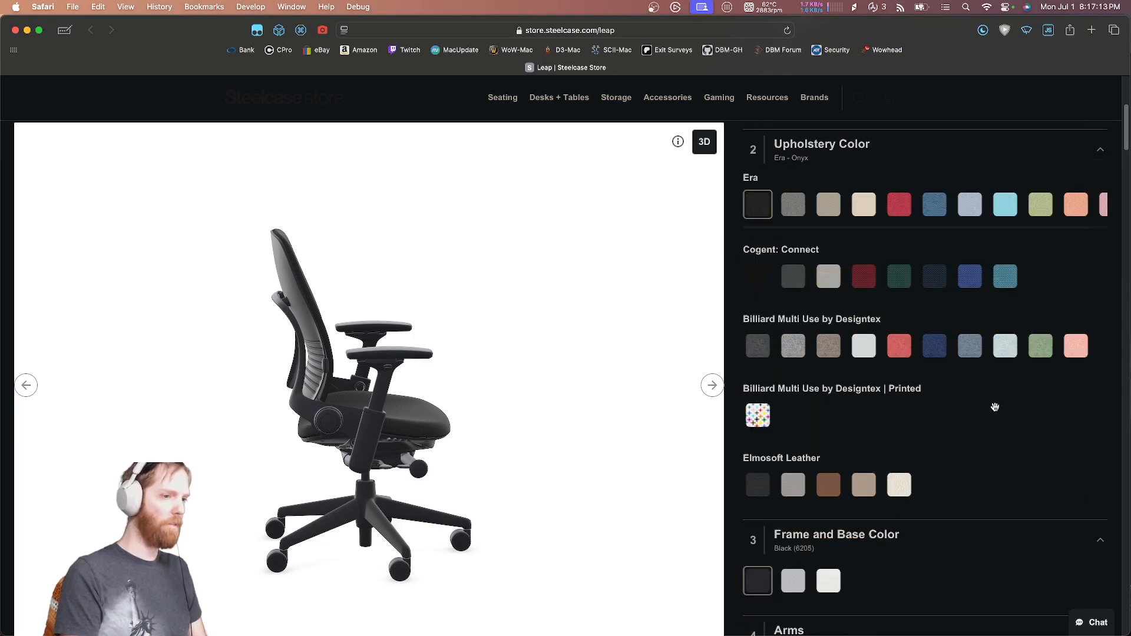
scroll(down, 3)
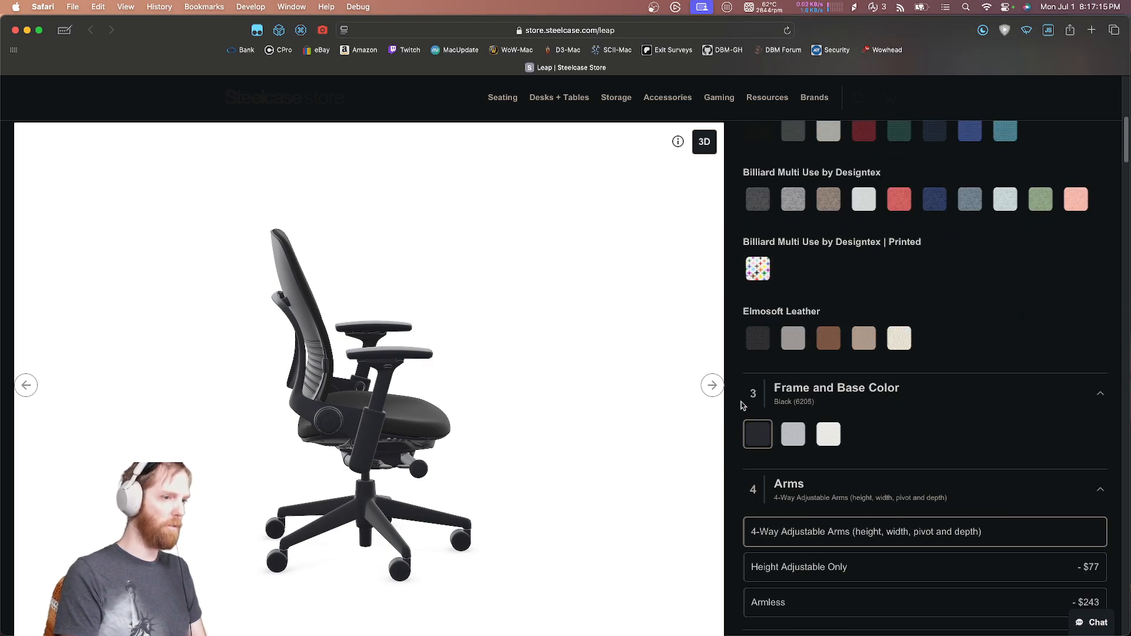
scroll(down, 3)
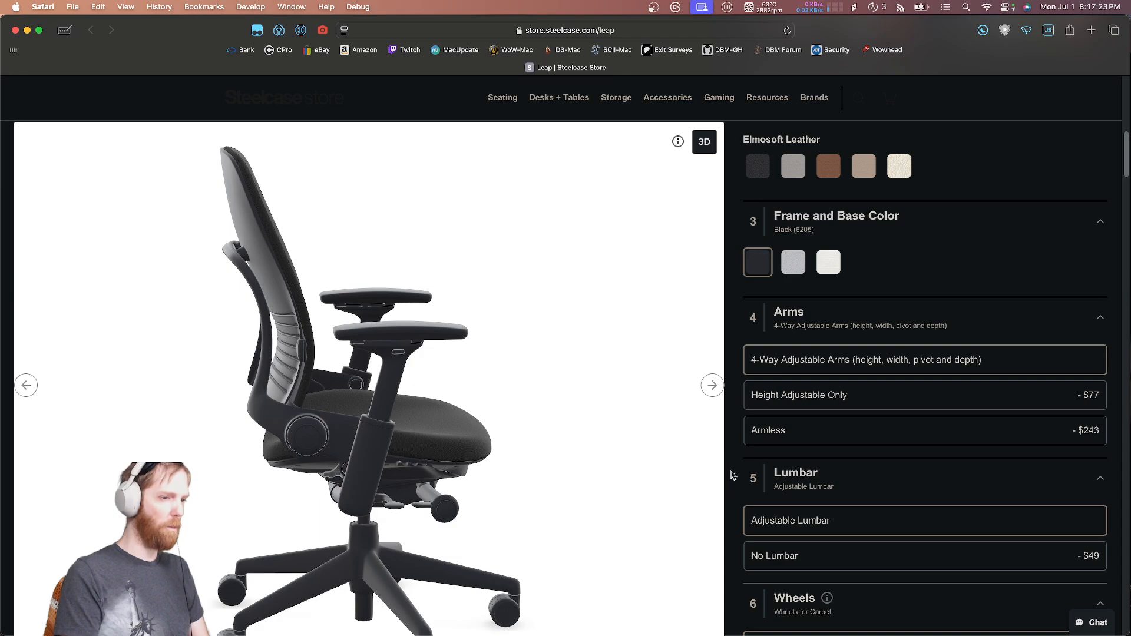
scroll(down, 3)
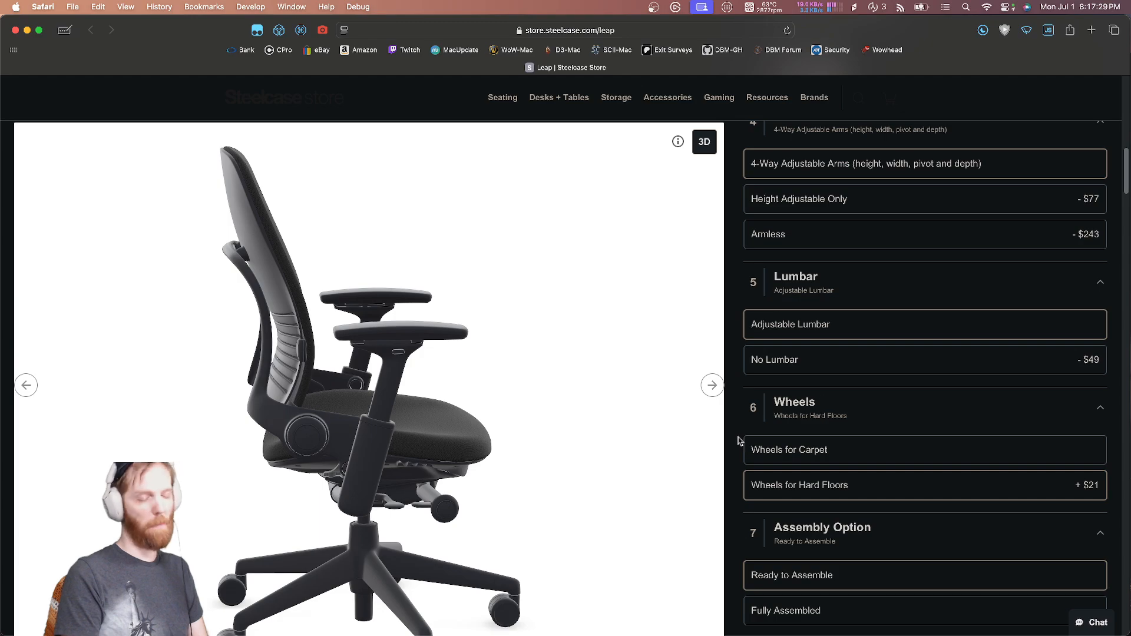
scroll(down, 3)
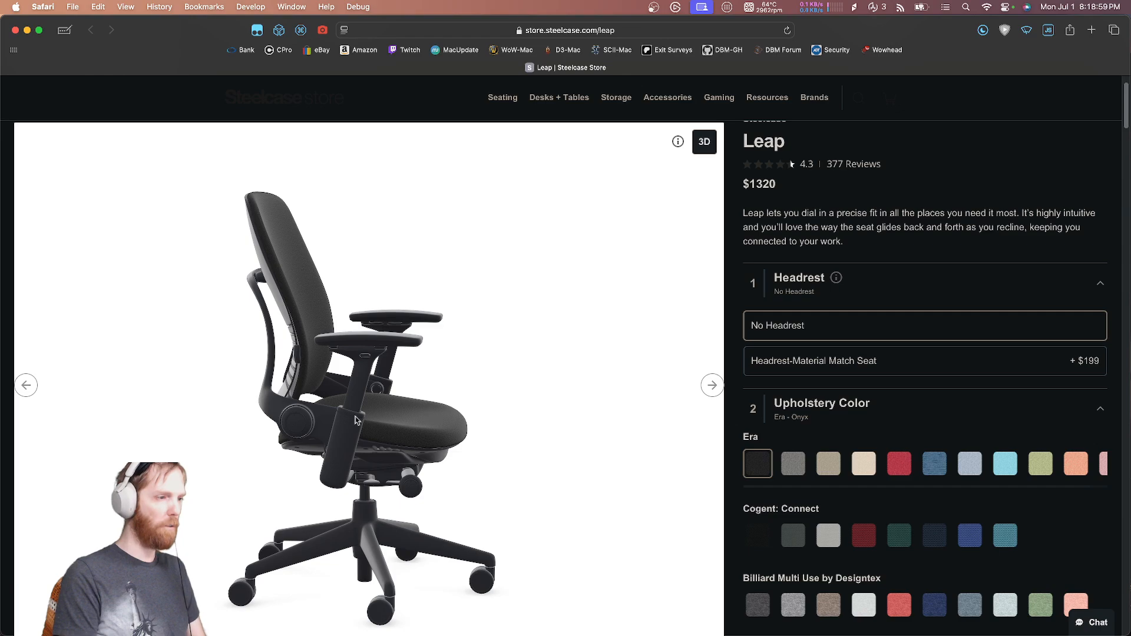
mouse_move(395, 427)
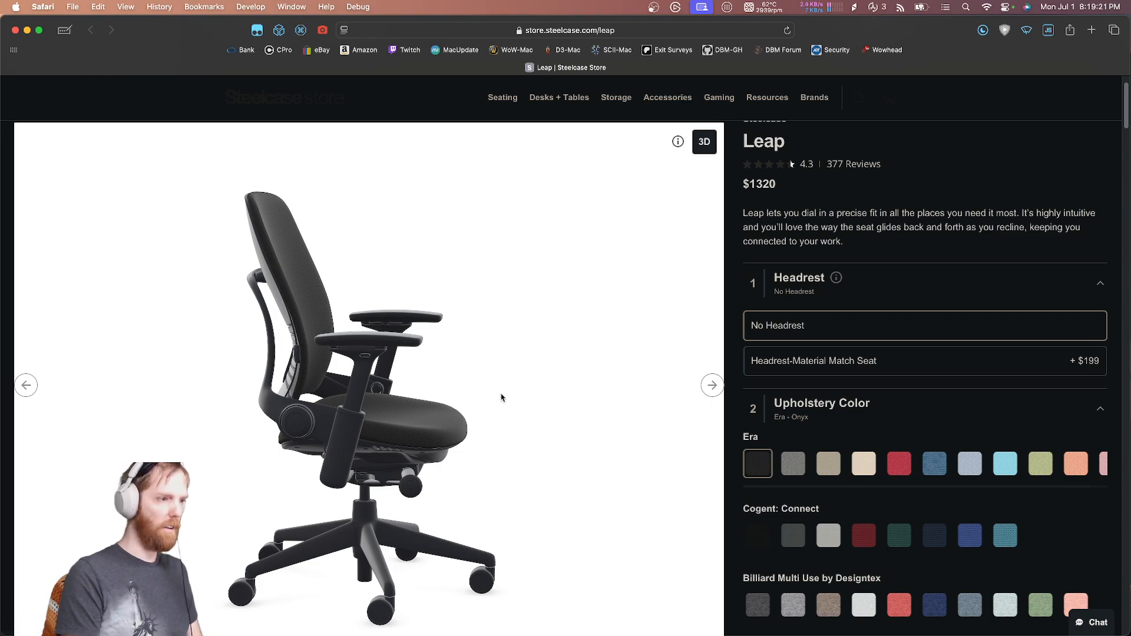
mouse_move(384, 421)
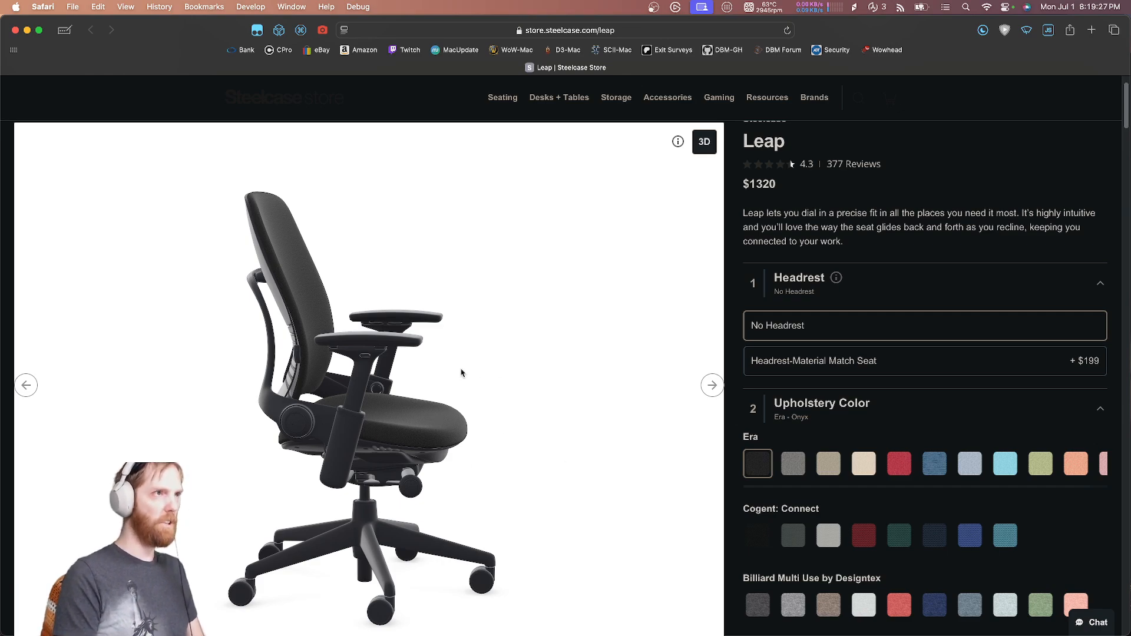
mouse_move(475, 361)
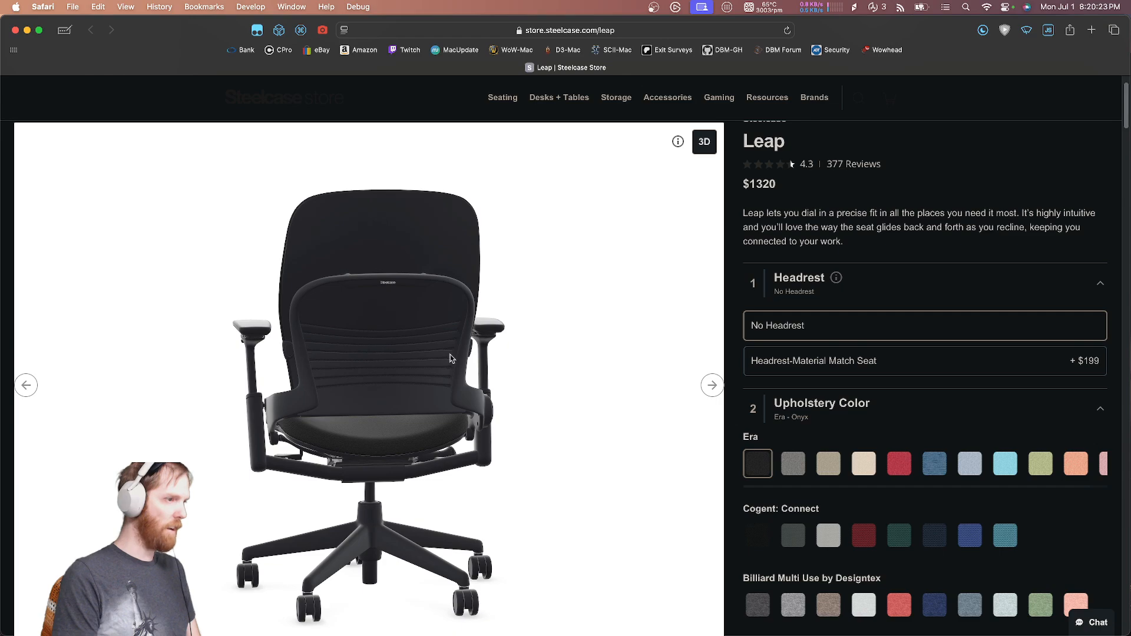
mouse_move(380, 355)
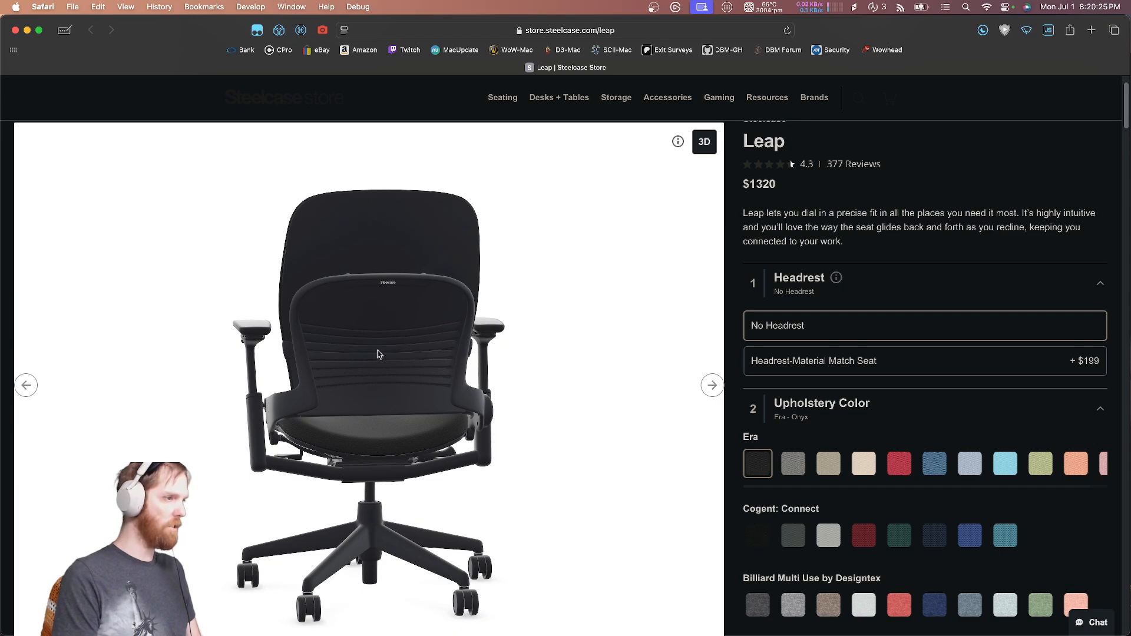
mouse_move(393, 343)
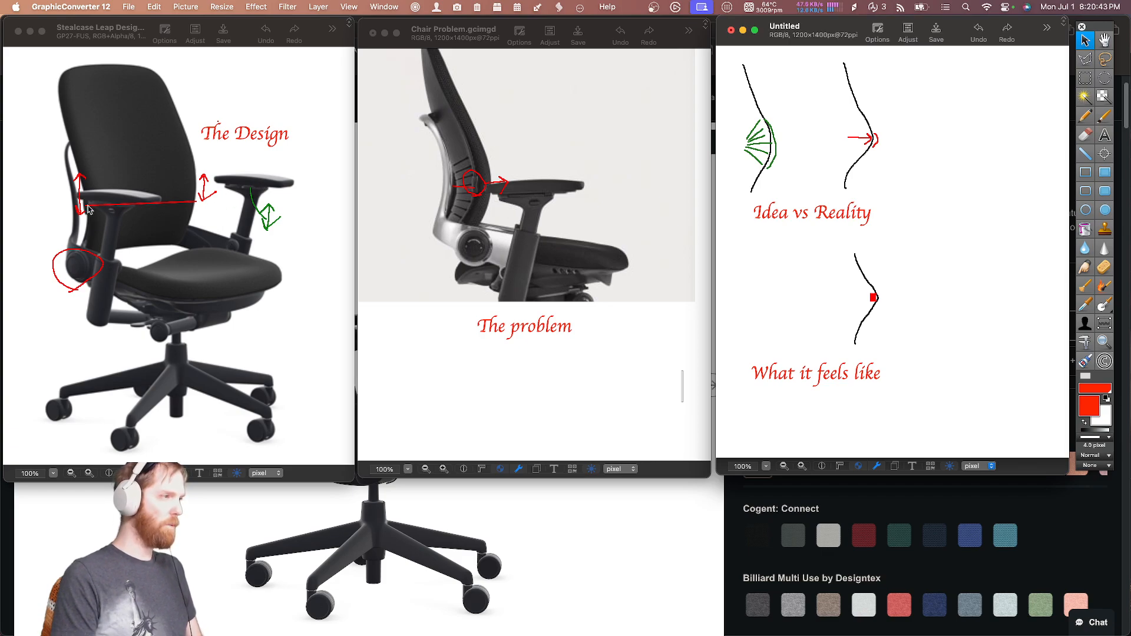
mouse_move(119, 210)
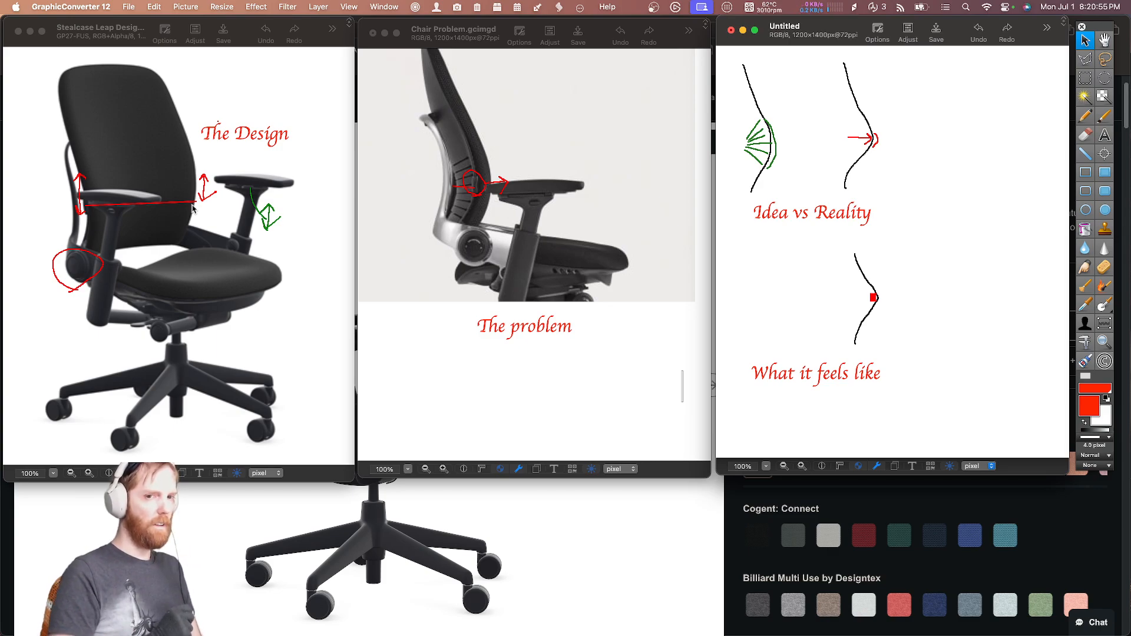
mouse_move(283, 183)
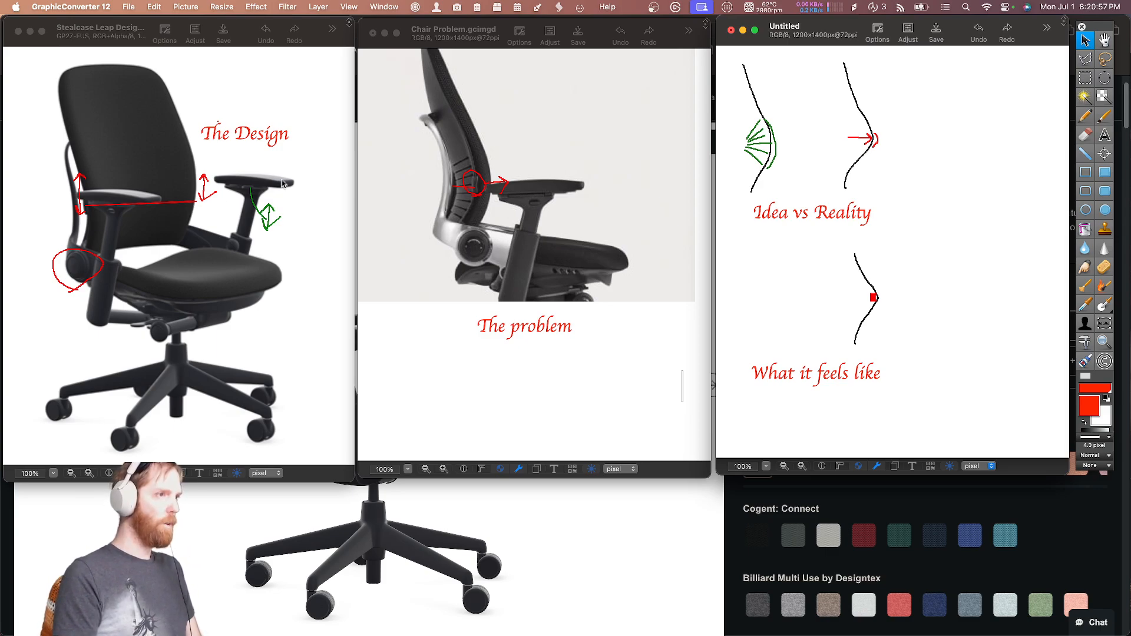
mouse_move(771, 111)
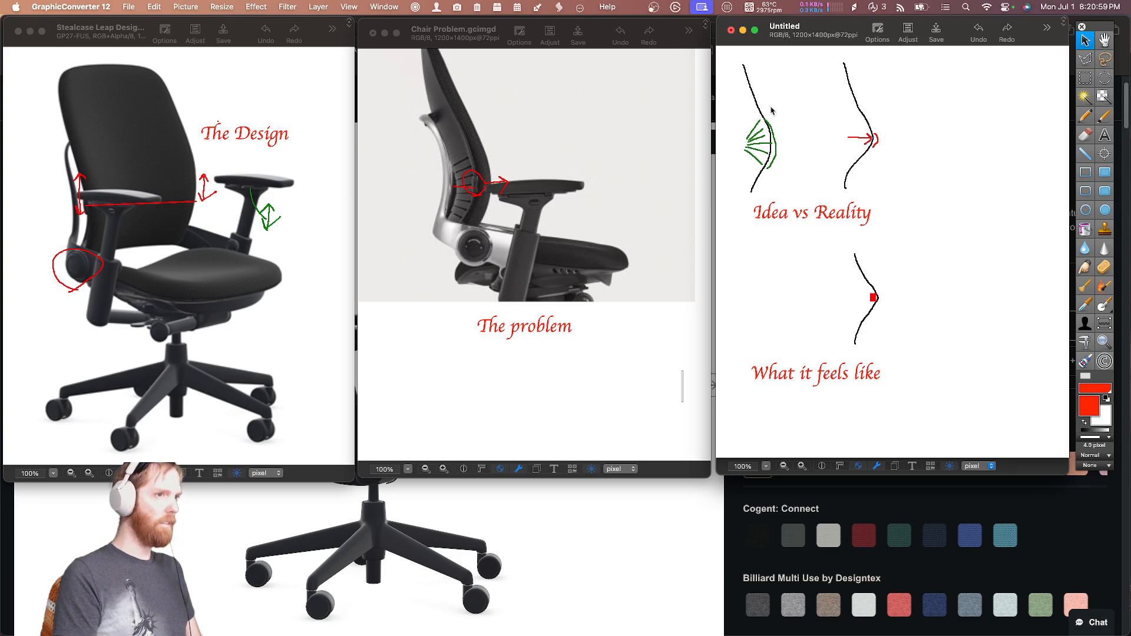
mouse_move(752, 180)
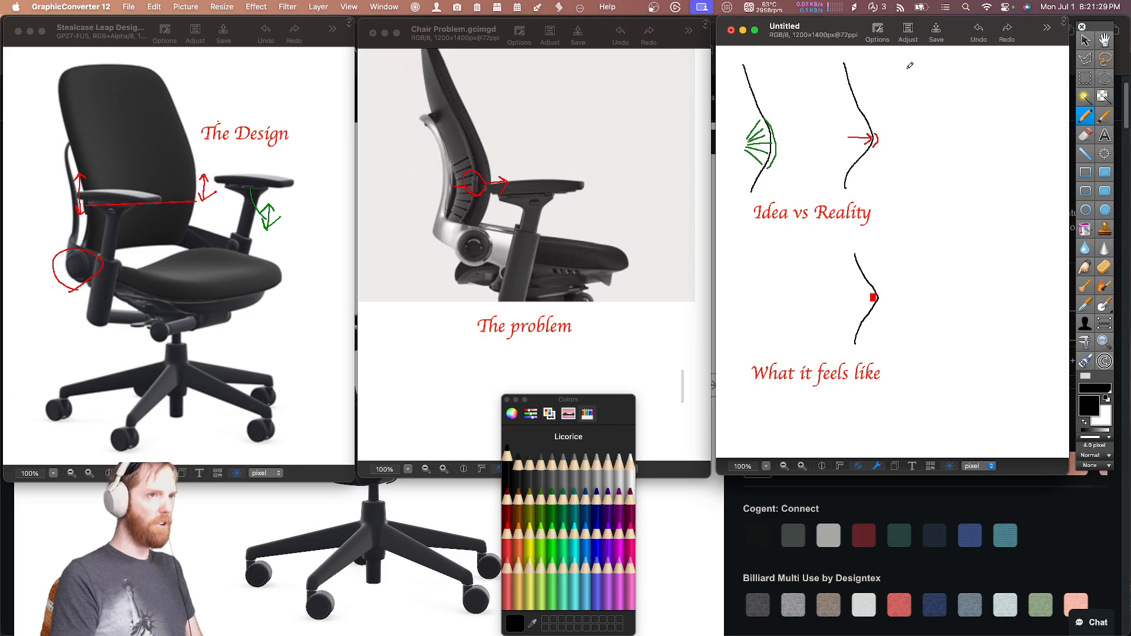
Step: Draw a third black spine curve right of the red-arrow sketch with a scribbled lumbar knot
drag(912, 64, 916, 171)
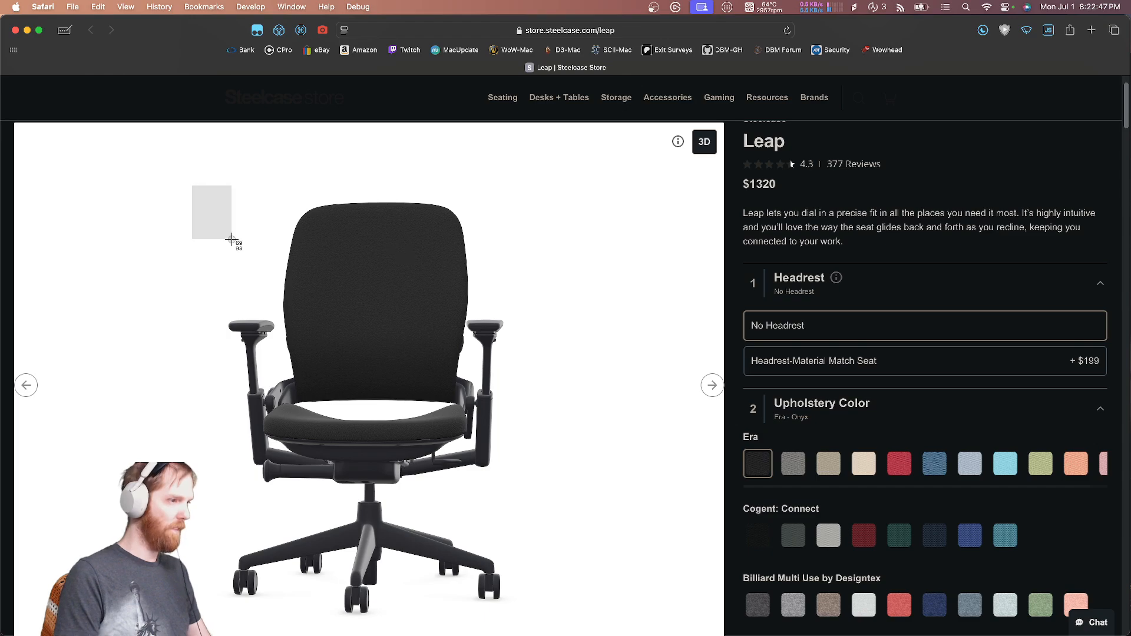
mouse_move(627, 294)
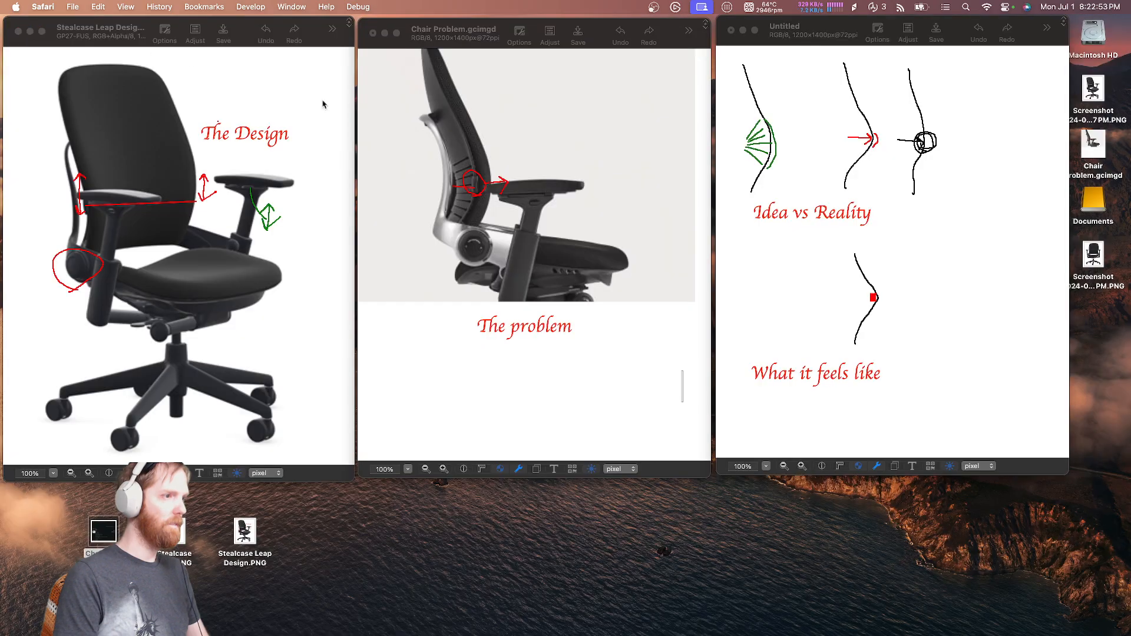
Step: Open the new front-view chair screenshot from the desktop in GraphicConverter
right_click(1092, 260)
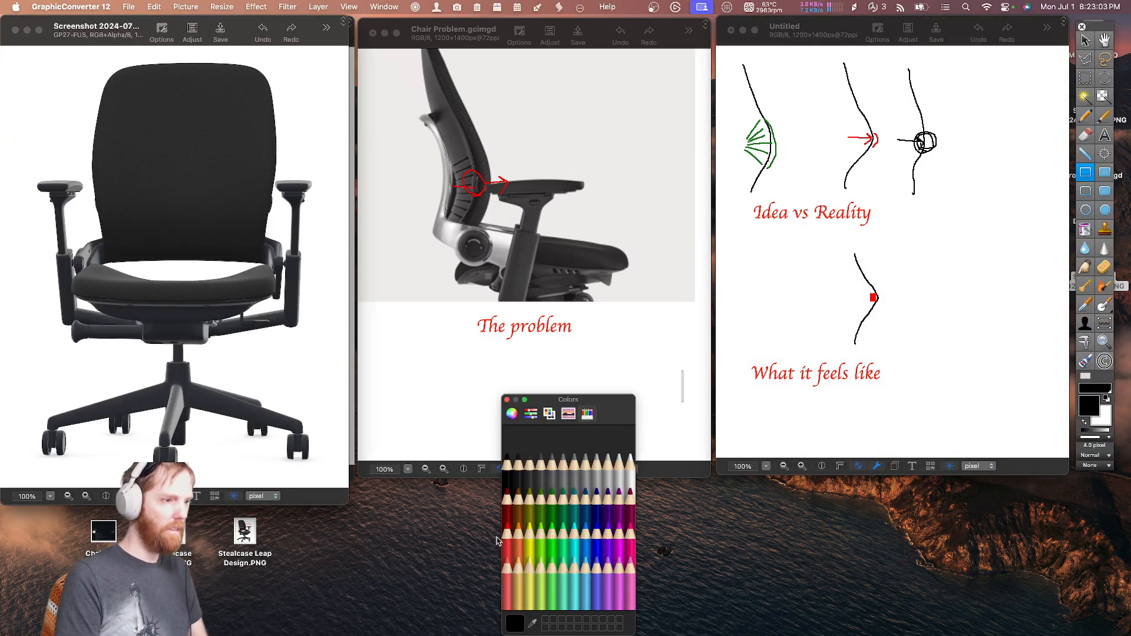
Step: Draw a Maraschino red band across the front-view chair's backrest
click(516, 518)
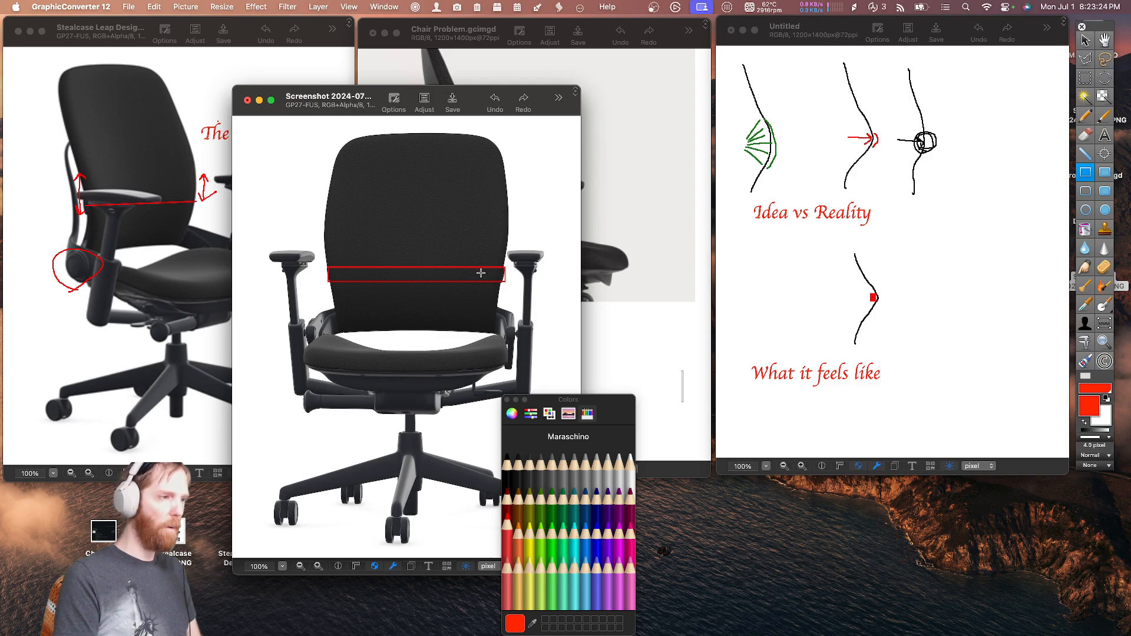
mouse_move(446, 254)
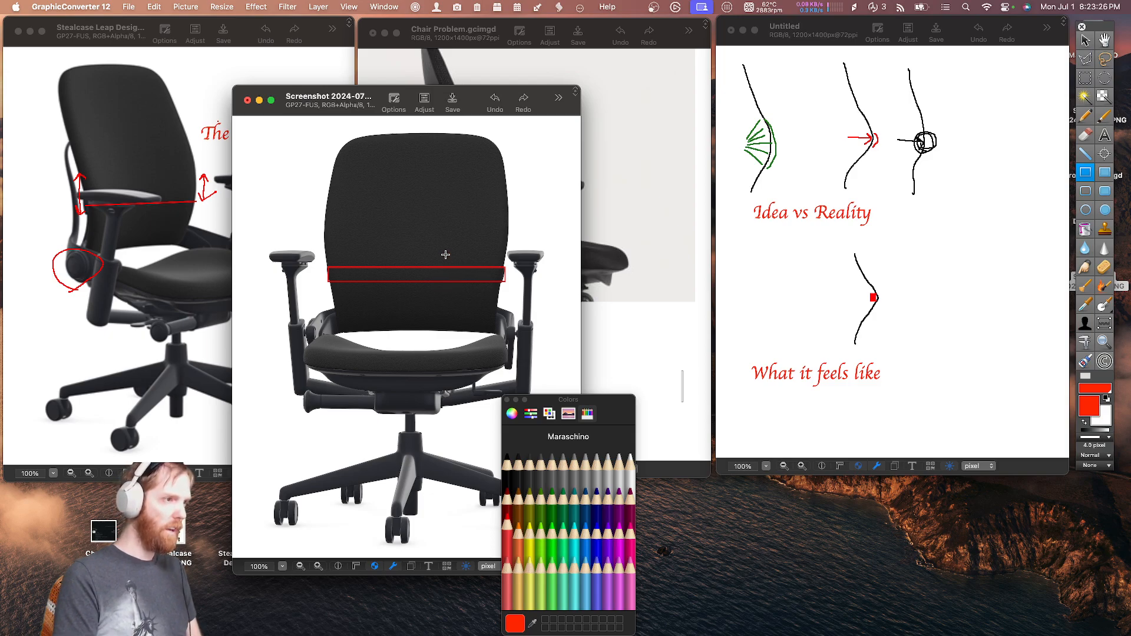
mouse_move(323, 266)
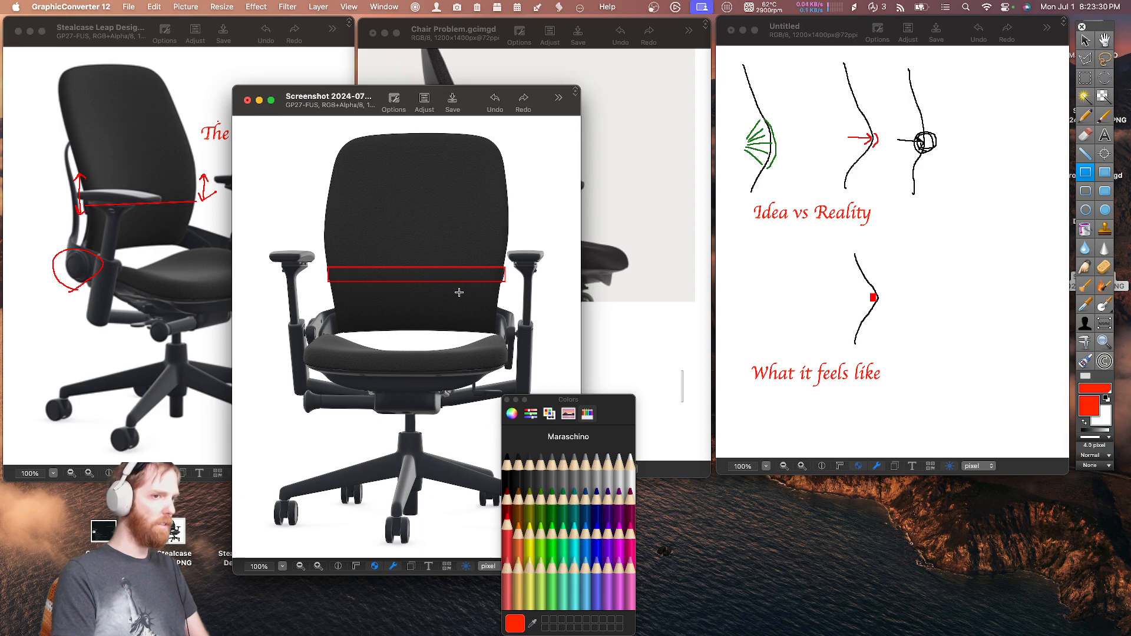
mouse_move(498, 275)
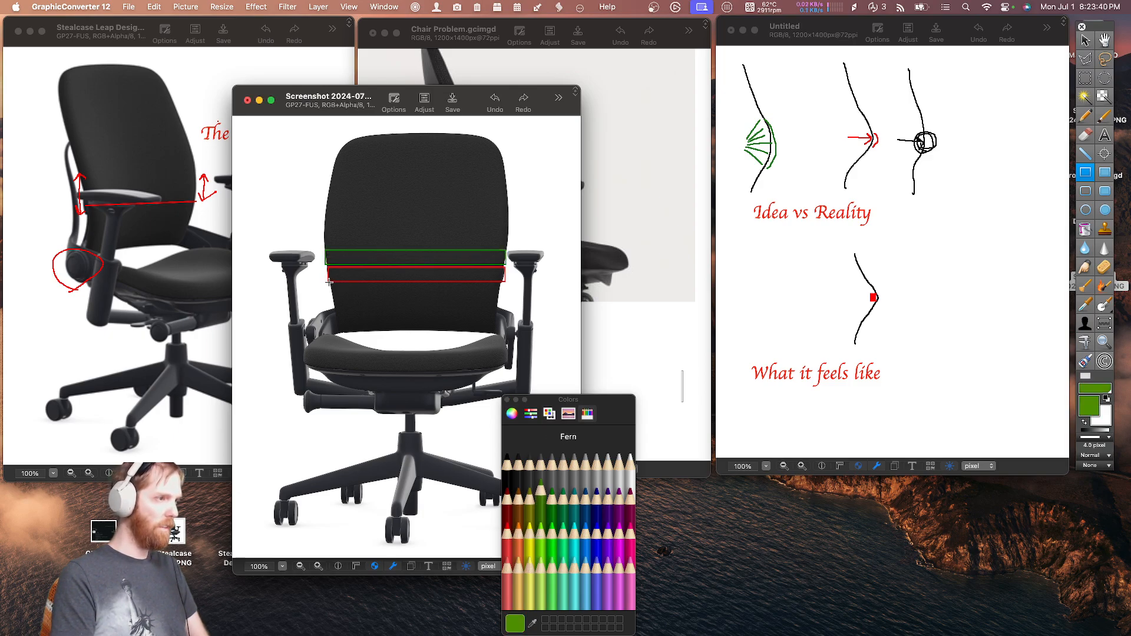
Step: Outline the chair's lumbar zone below the red band with a green rectangle
drag(330, 281, 498, 300)
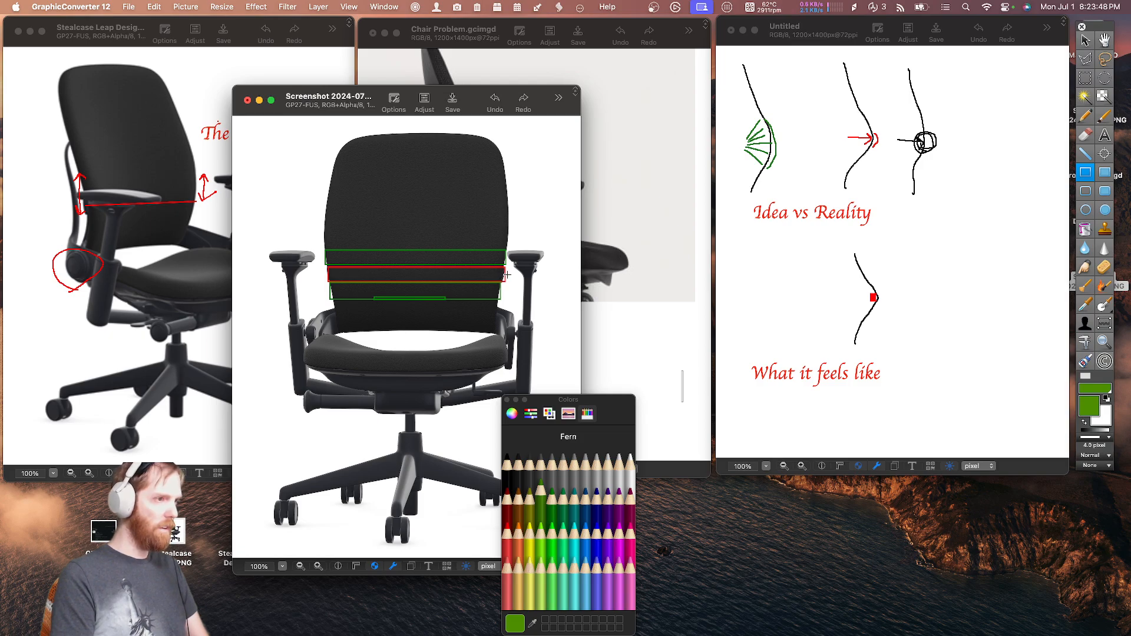
mouse_move(476, 269)
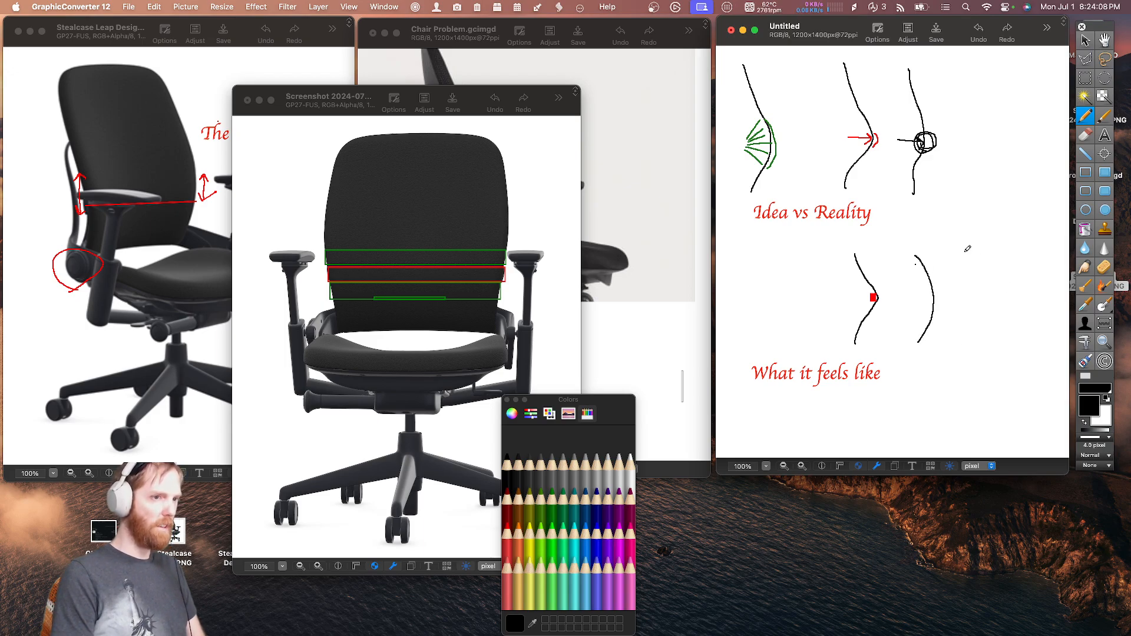
Step: Draw a new black back curve beside the red-dot sketch and add small lumbar marks to it
drag(960, 249, 993, 282)
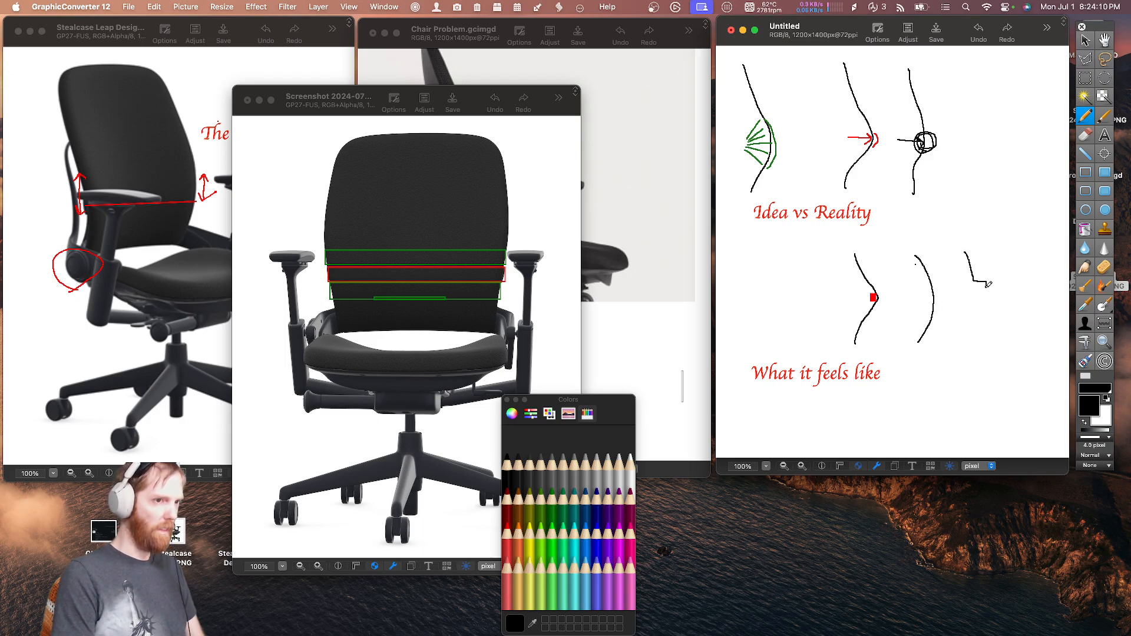
drag(992, 281, 960, 340)
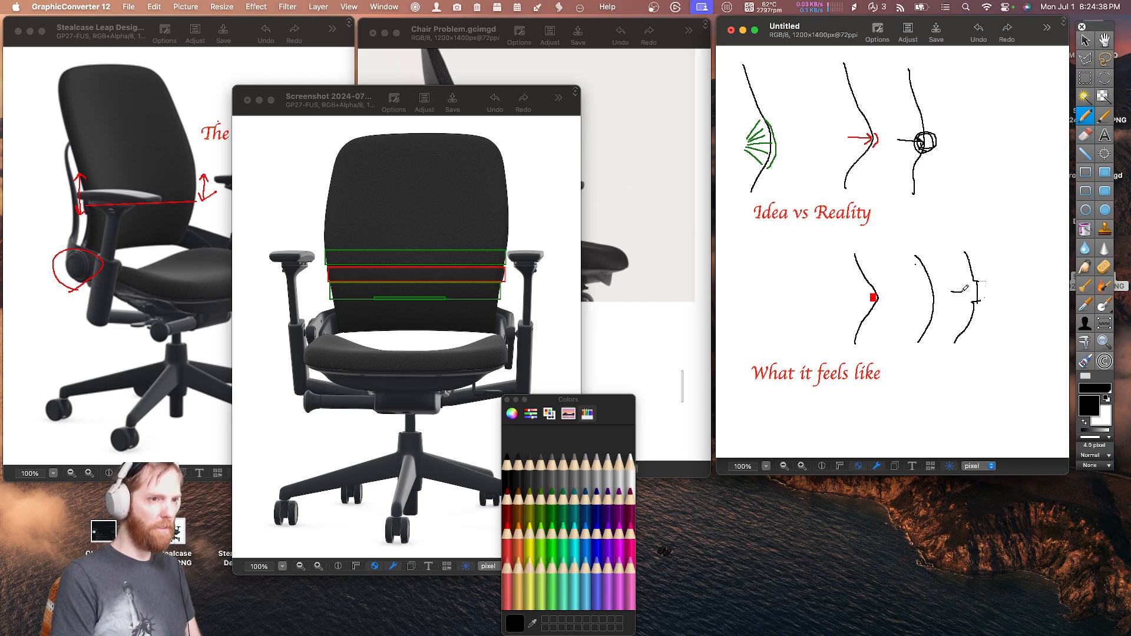
drag(949, 289, 1014, 287)
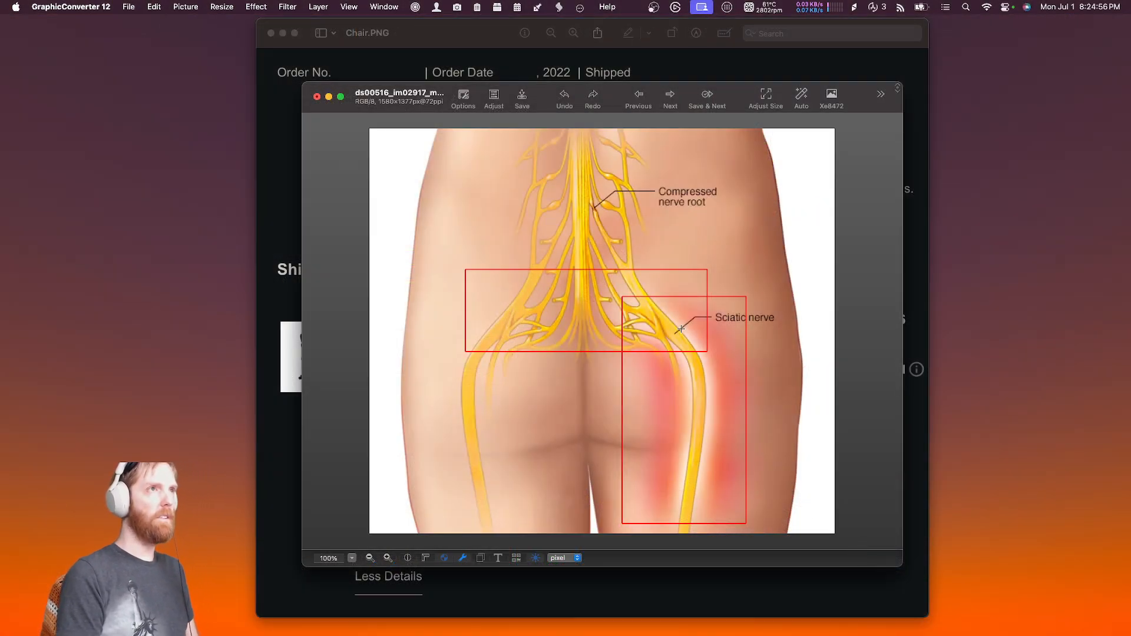
mouse_move(680, 457)
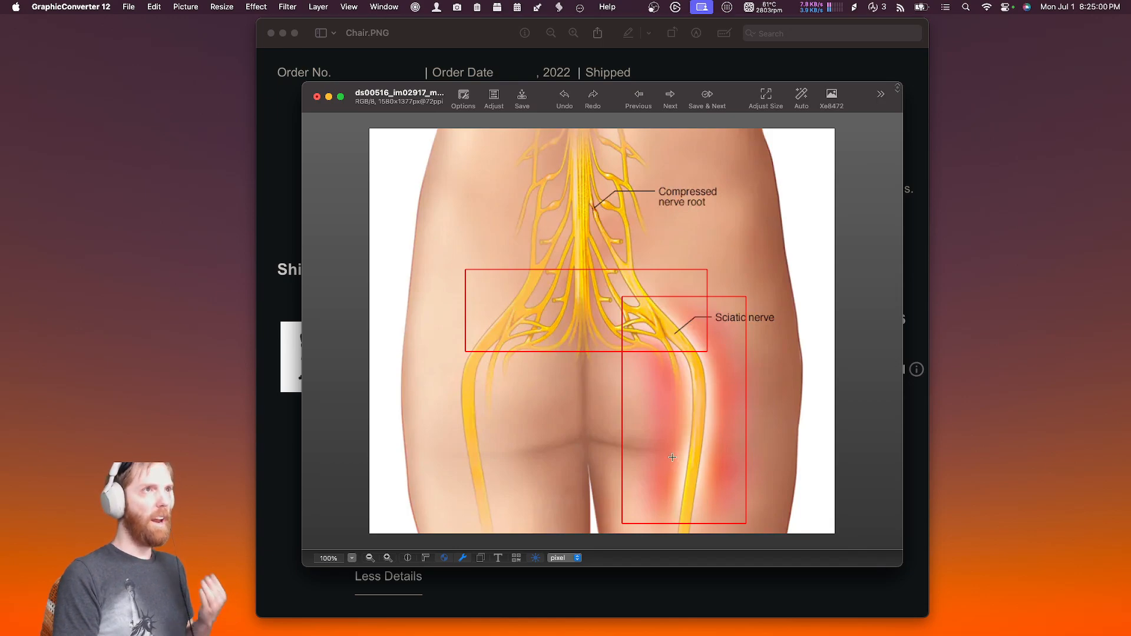
mouse_move(785, 325)
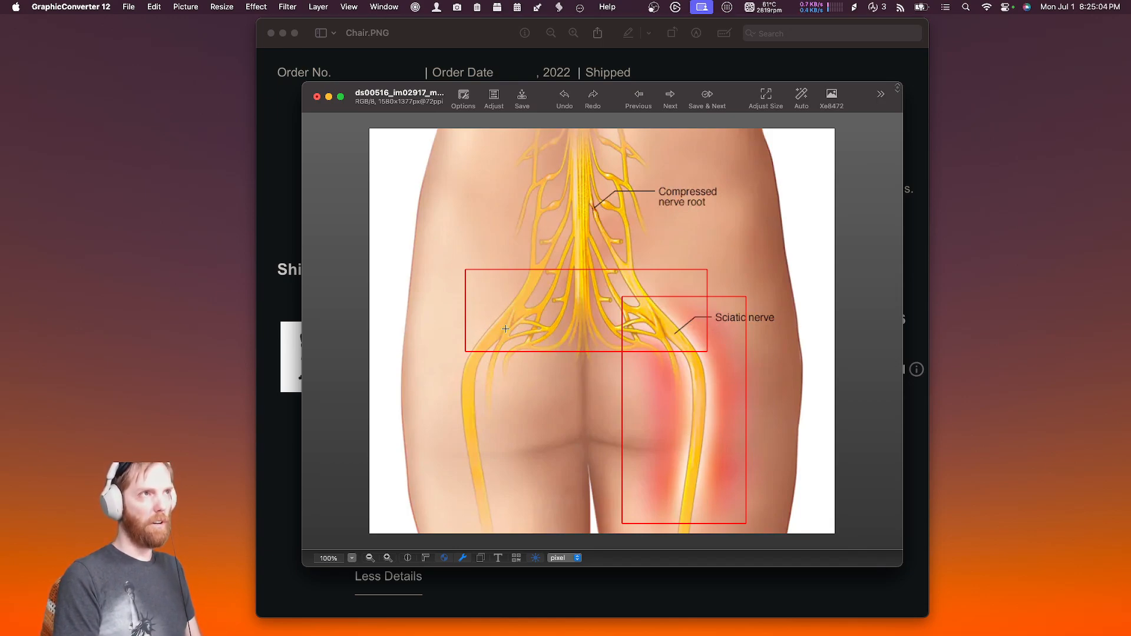
mouse_move(498, 354)
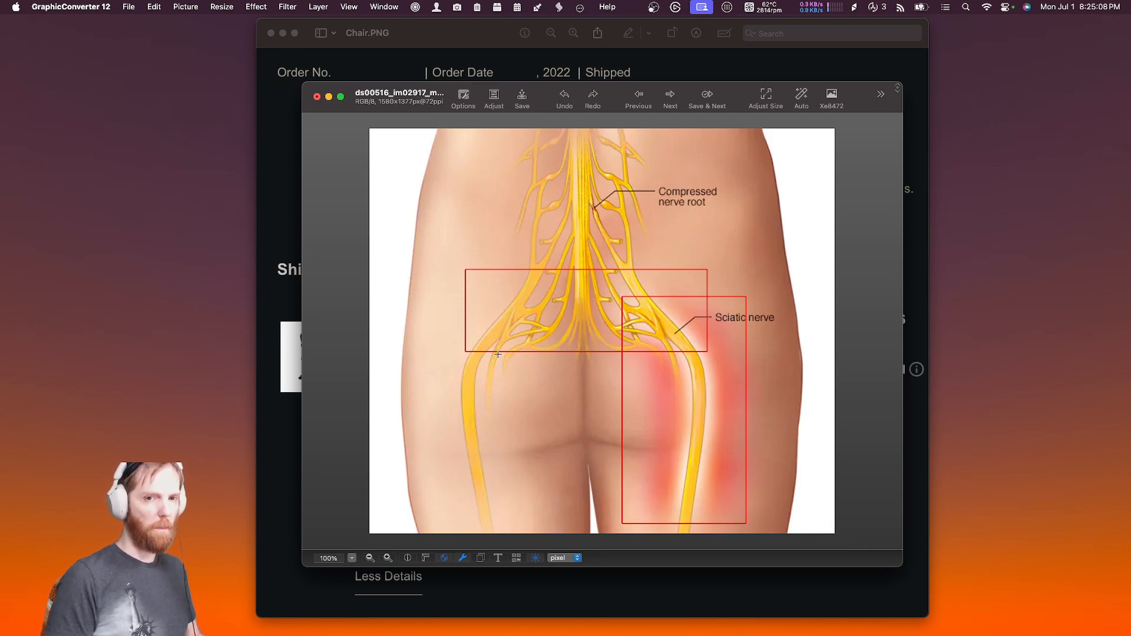
mouse_move(504, 386)
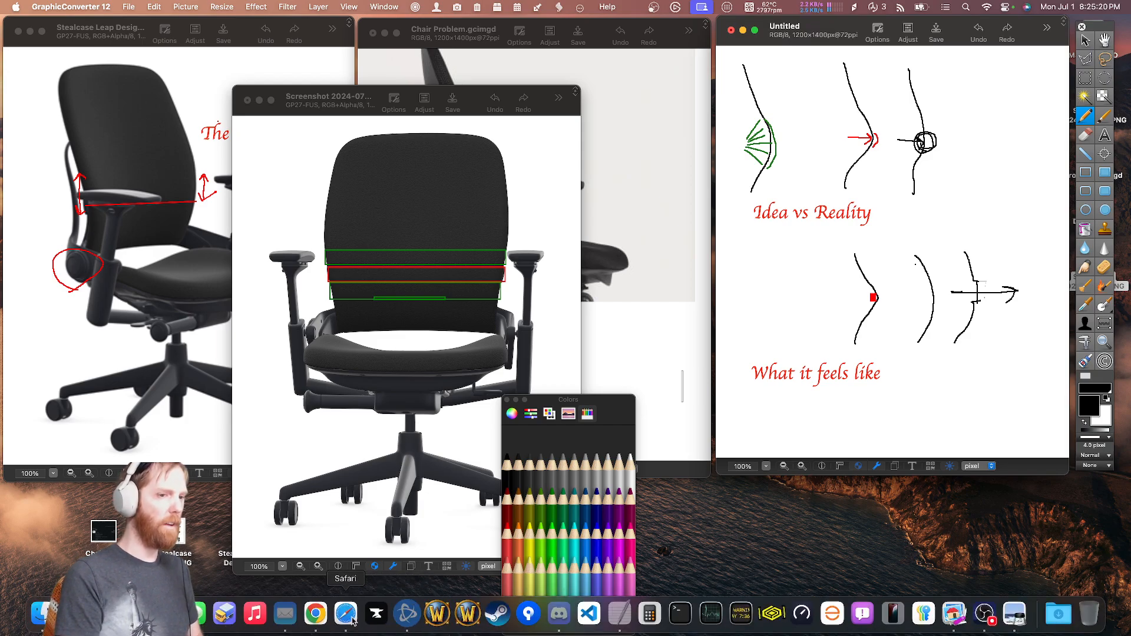
Step: Bring the chair Screenshot window to the front for green markup
click(347, 614)
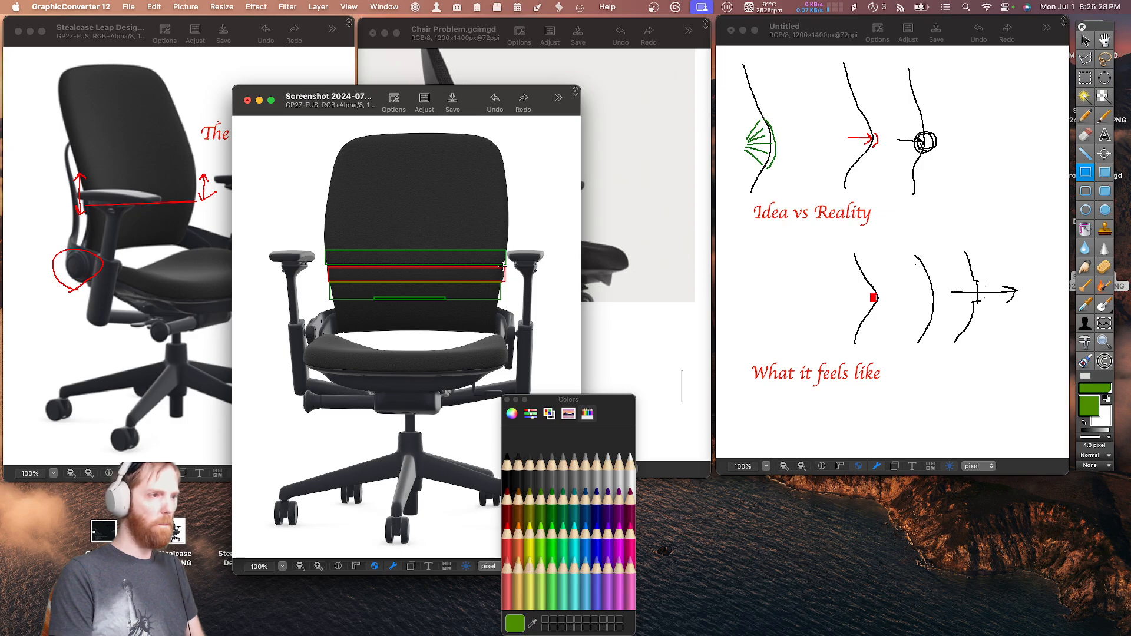
mouse_move(500, 265)
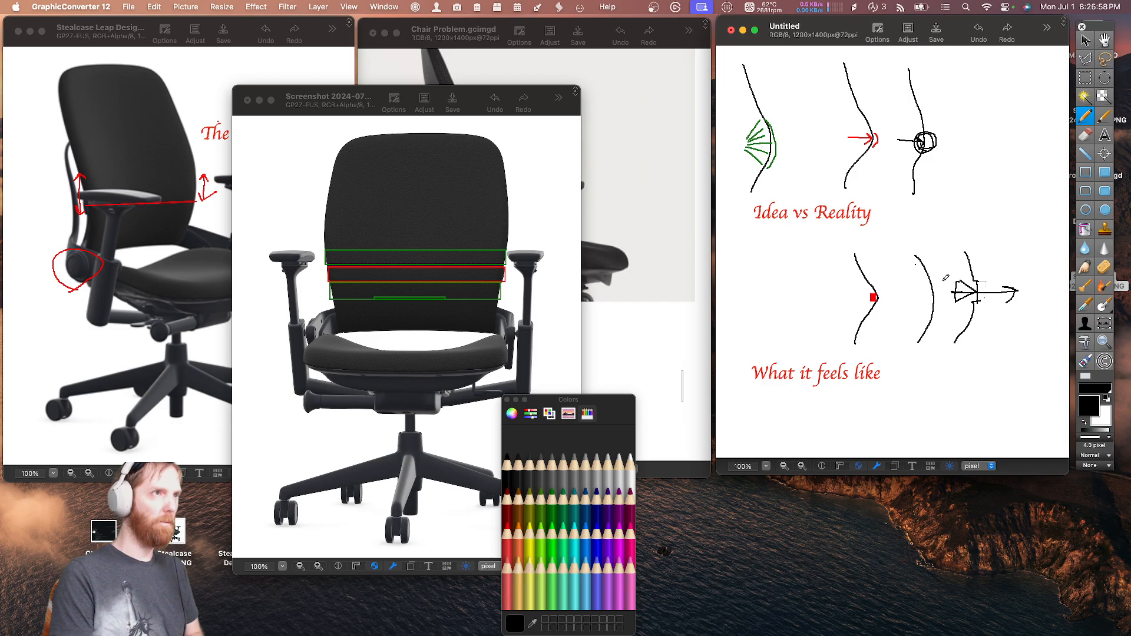
mouse_move(648, 247)
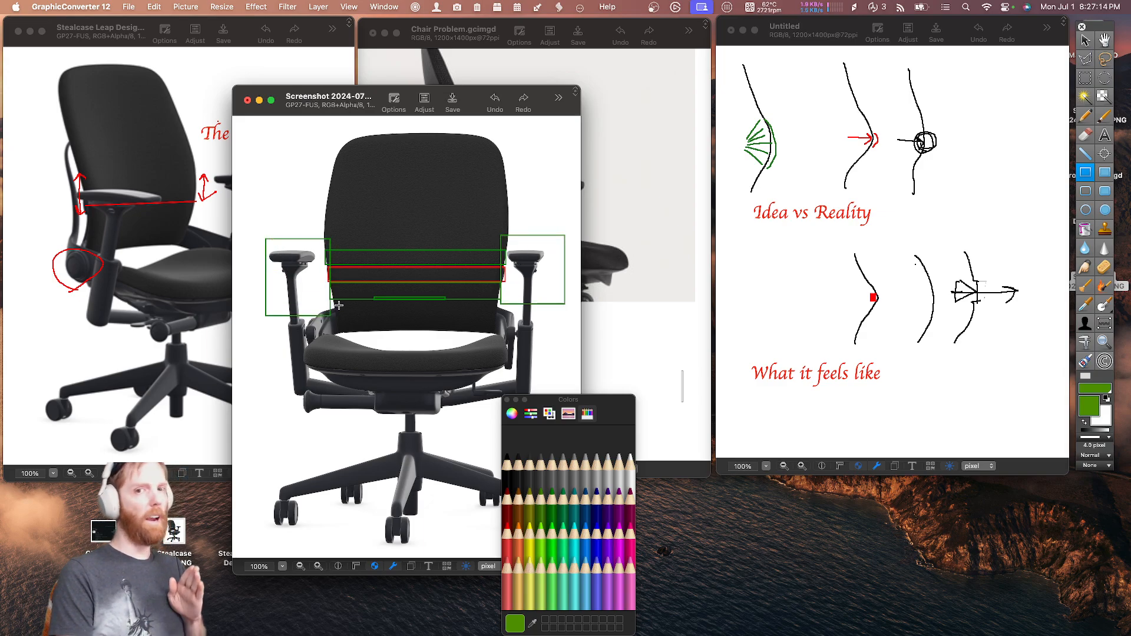
Step: Drag the Colors panel rightward so it no longer covers the chair screenshot
drag(569, 399, 684, 400)
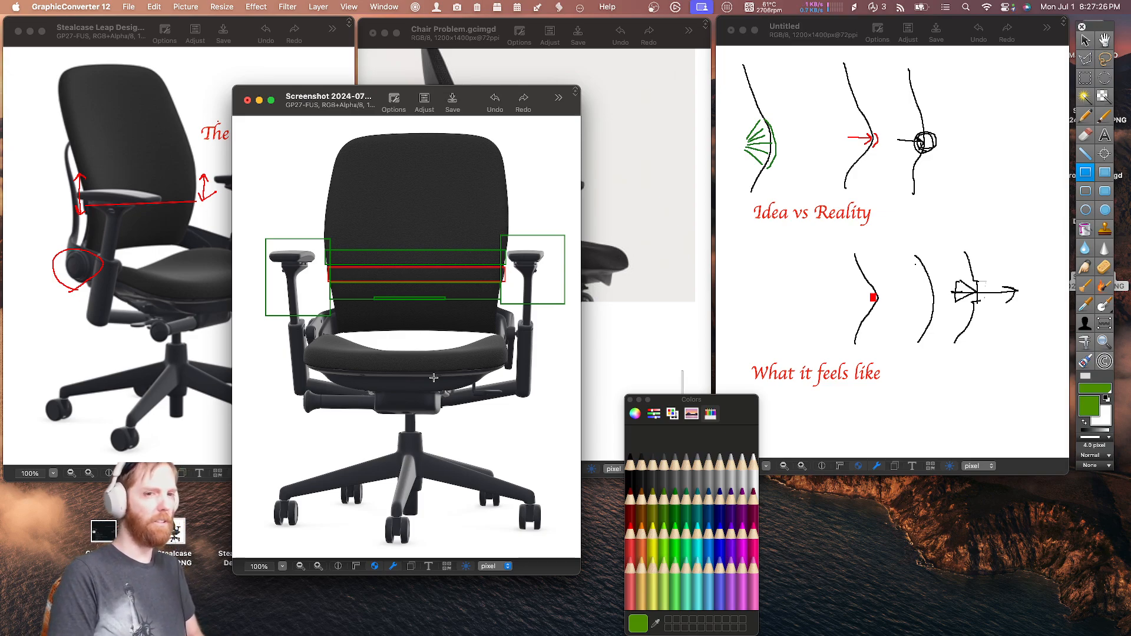
mouse_move(402, 363)
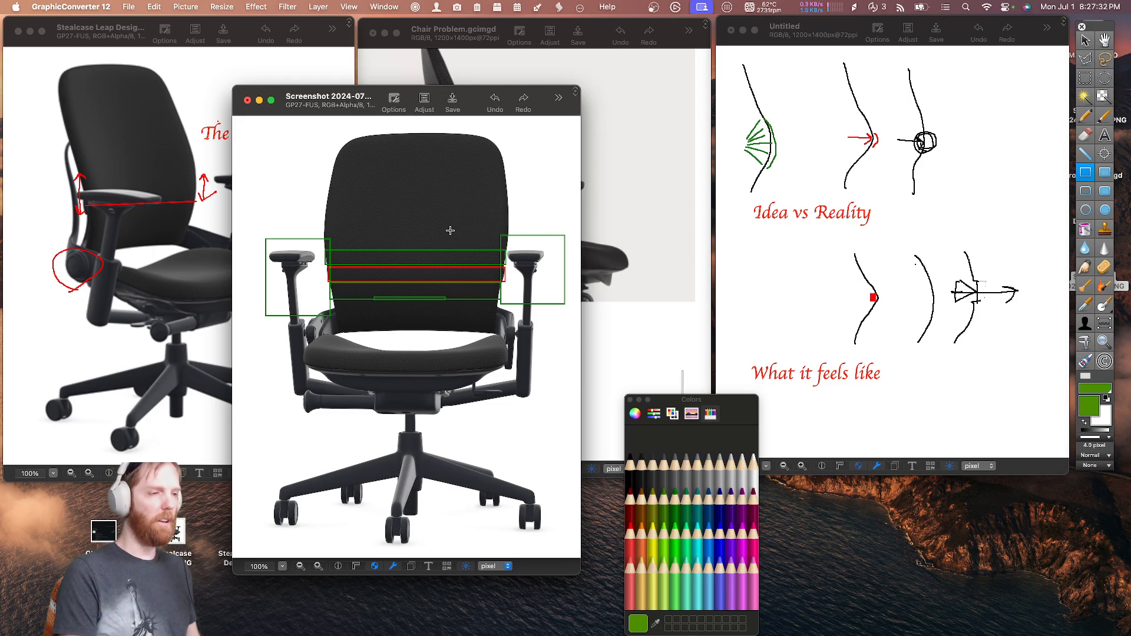
mouse_move(433, 339)
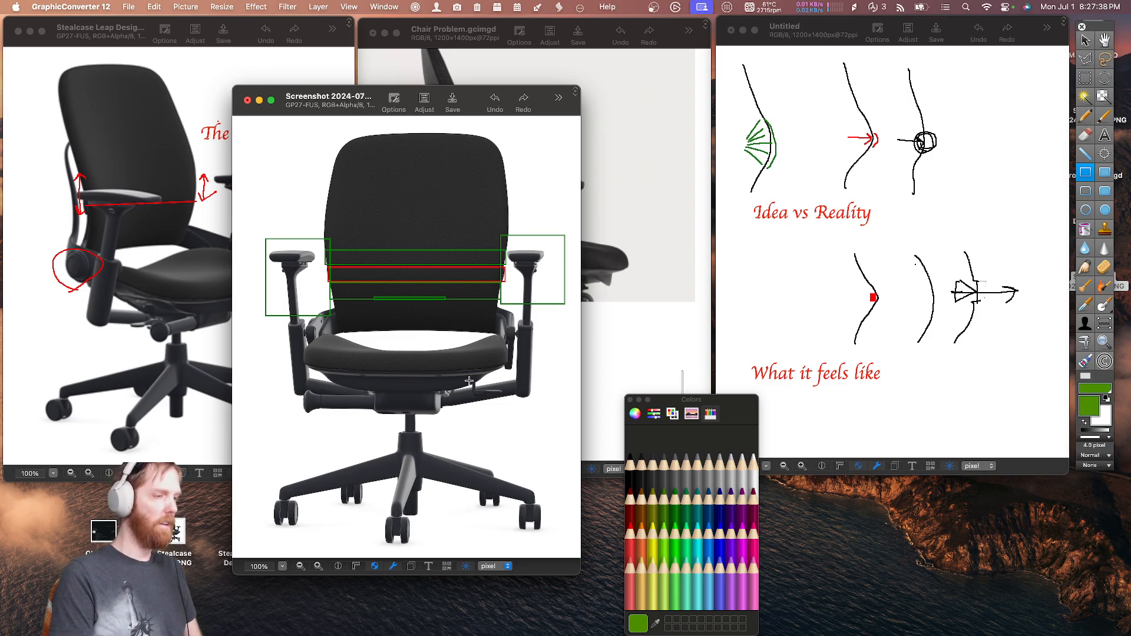
Step: Box the front-view chair's lower-right wheel caster in green
drag(469, 382, 552, 537)
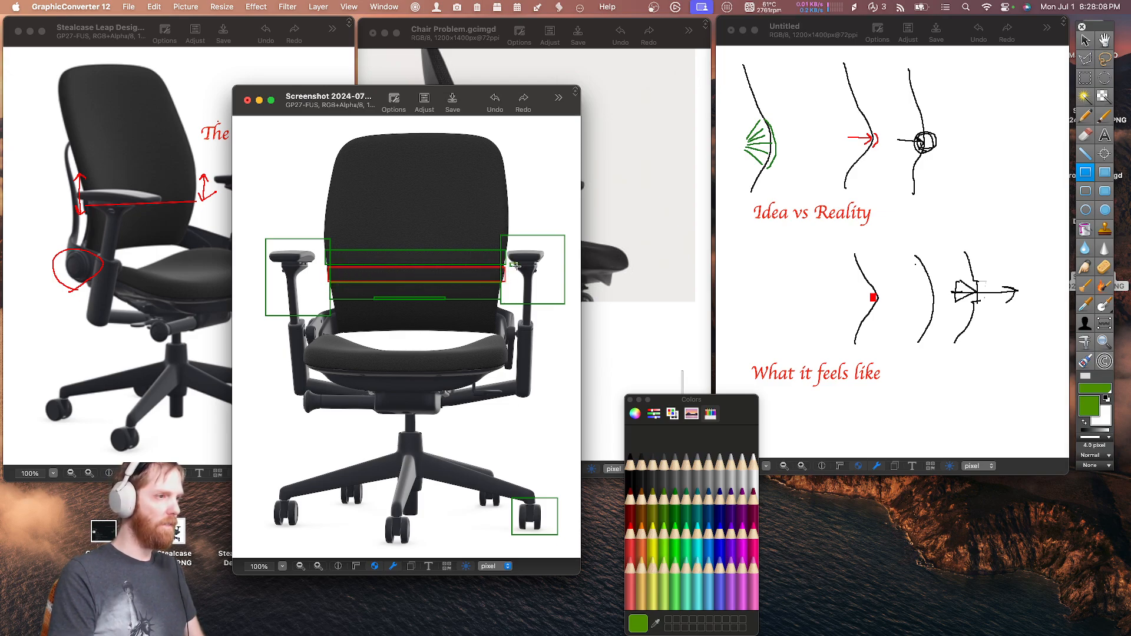
mouse_move(361, 370)
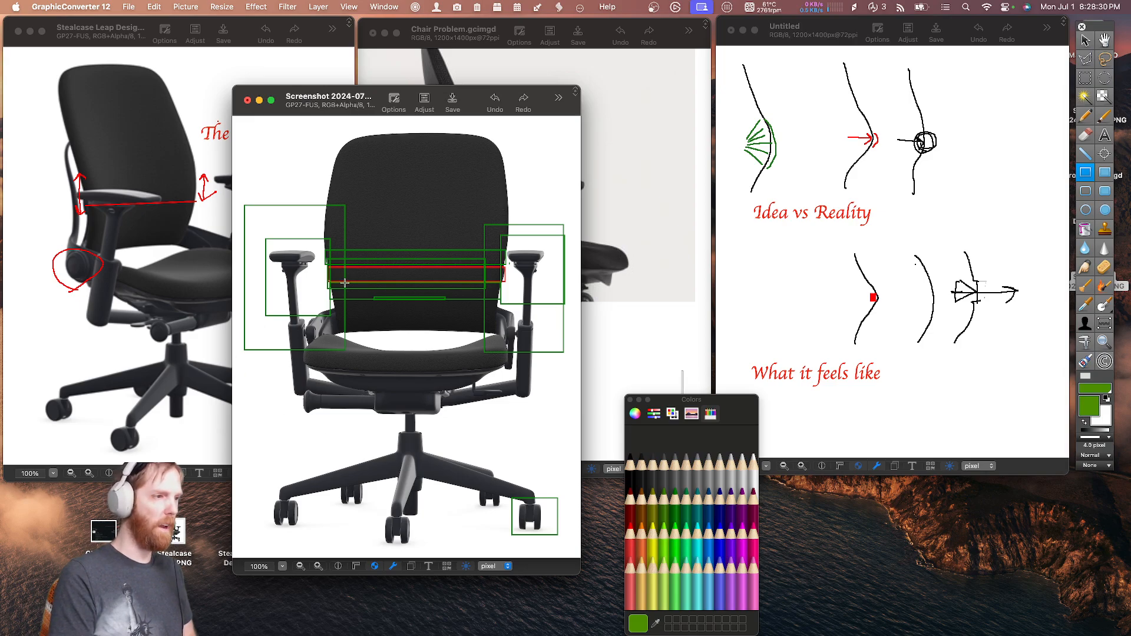
mouse_move(552, 353)
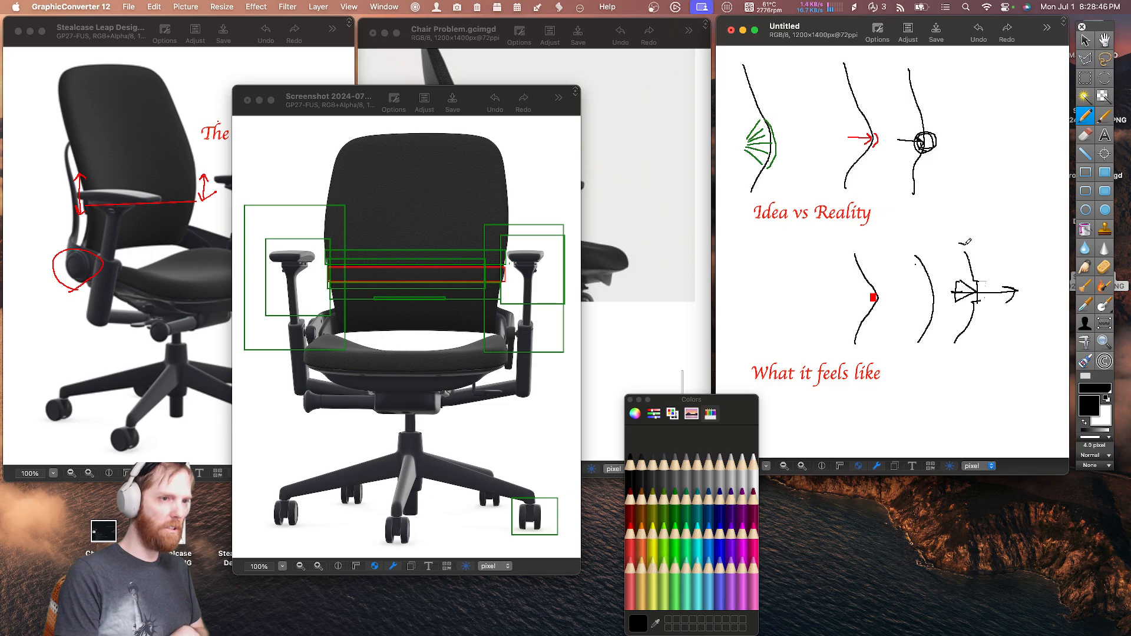
Step: Add two more black curved strokes over the arrowed back sketch
drag(970, 242, 984, 293)
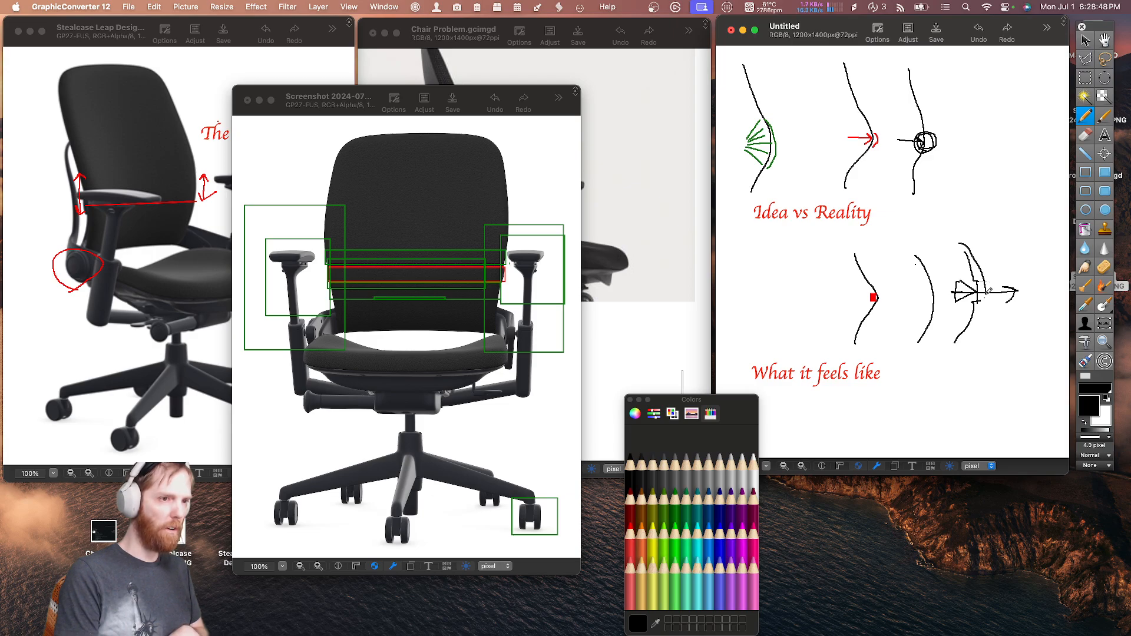
drag(987, 293, 954, 354)
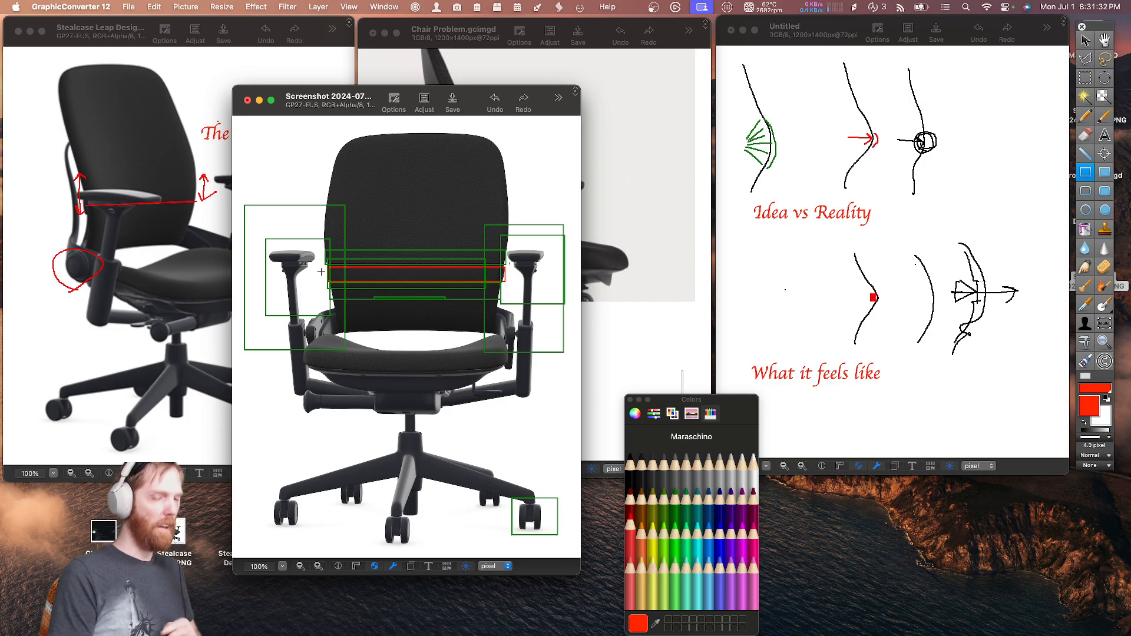
mouse_move(301, 296)
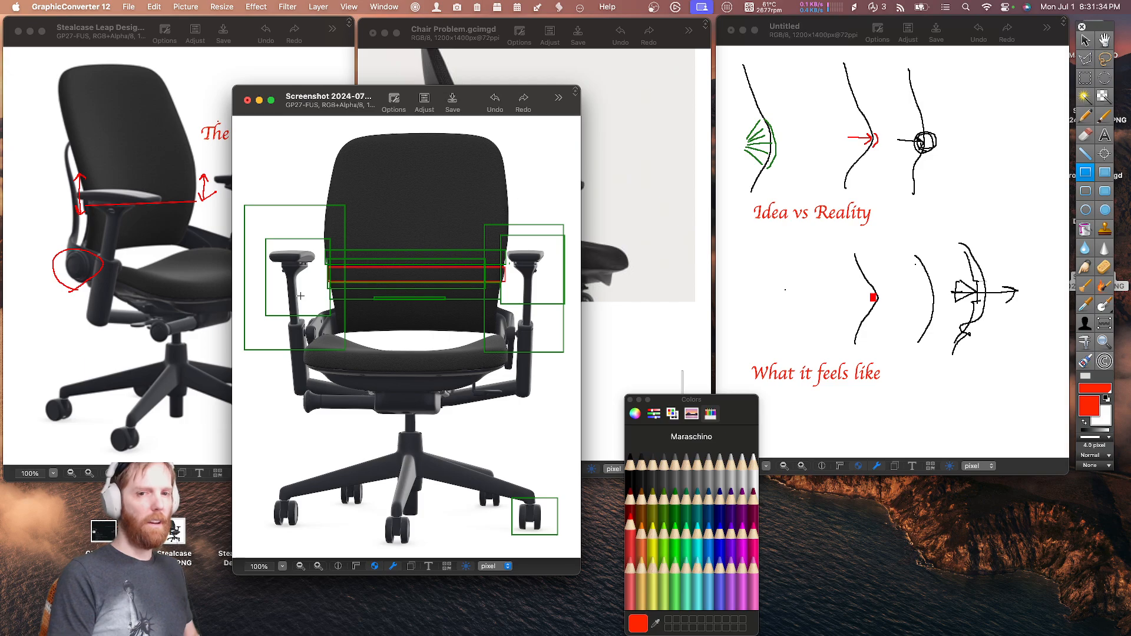